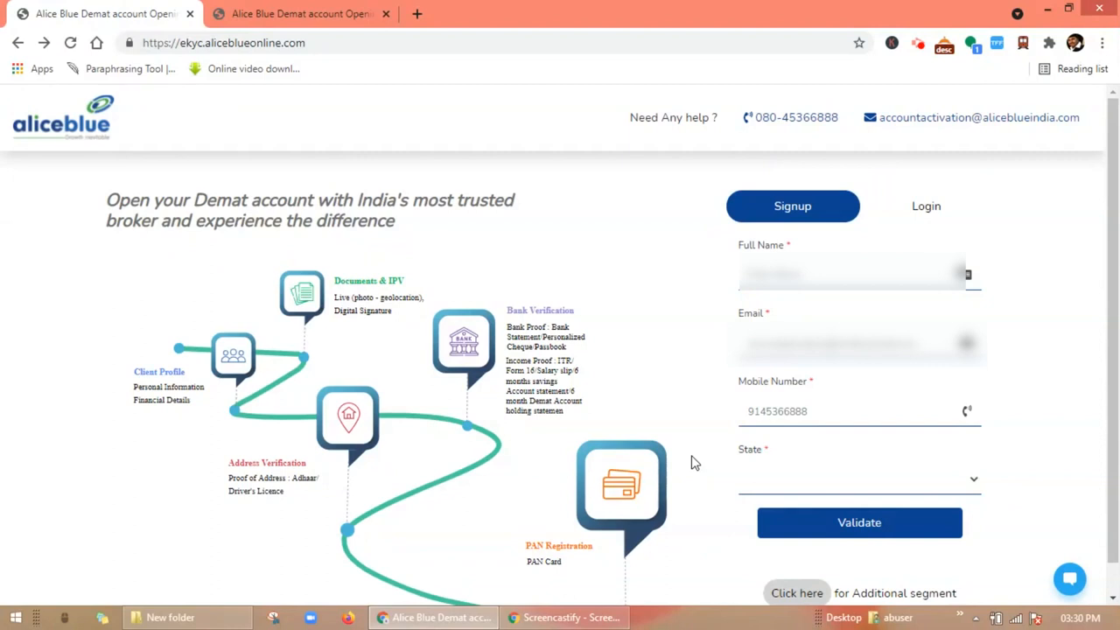
Go to the additional segment activation login and continue to the segment page.
scroll(down, 3)
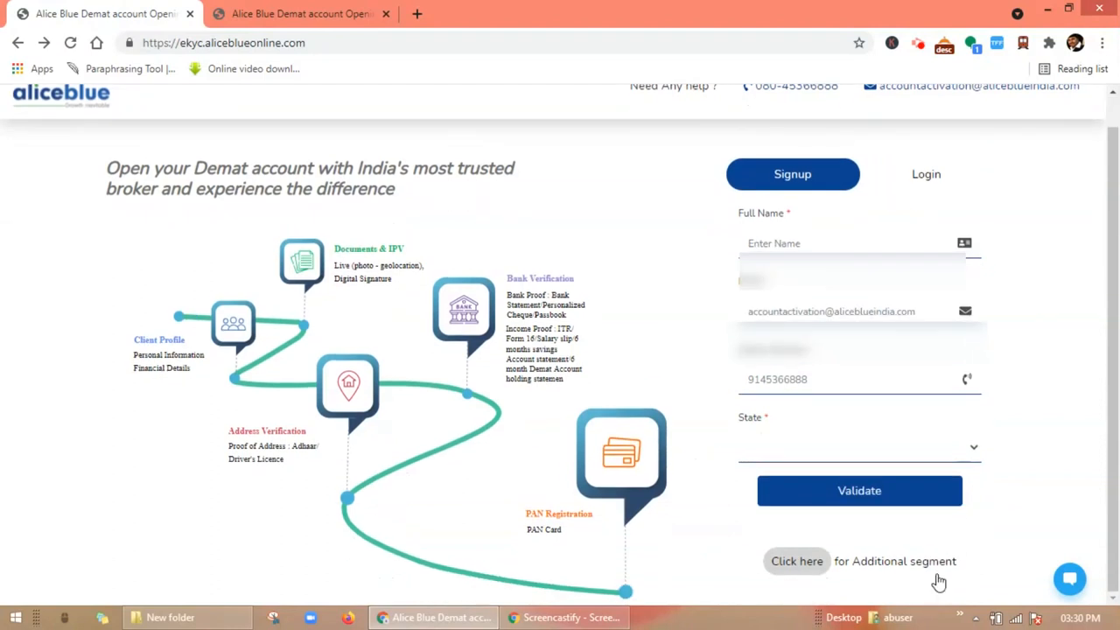
click(797, 560)
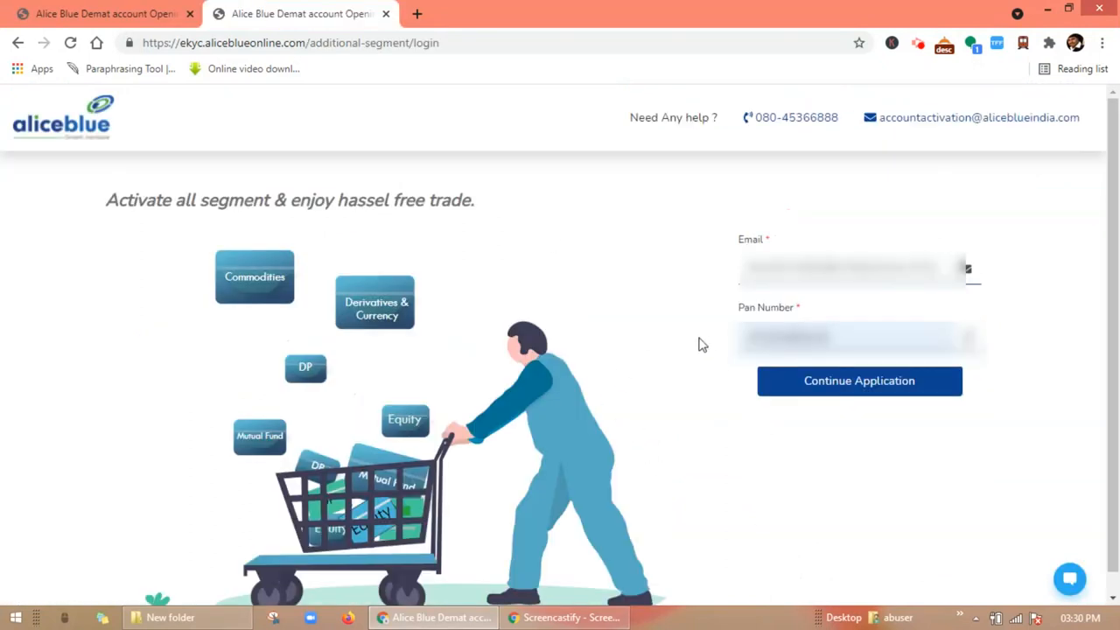
mouse_move(731, 263)
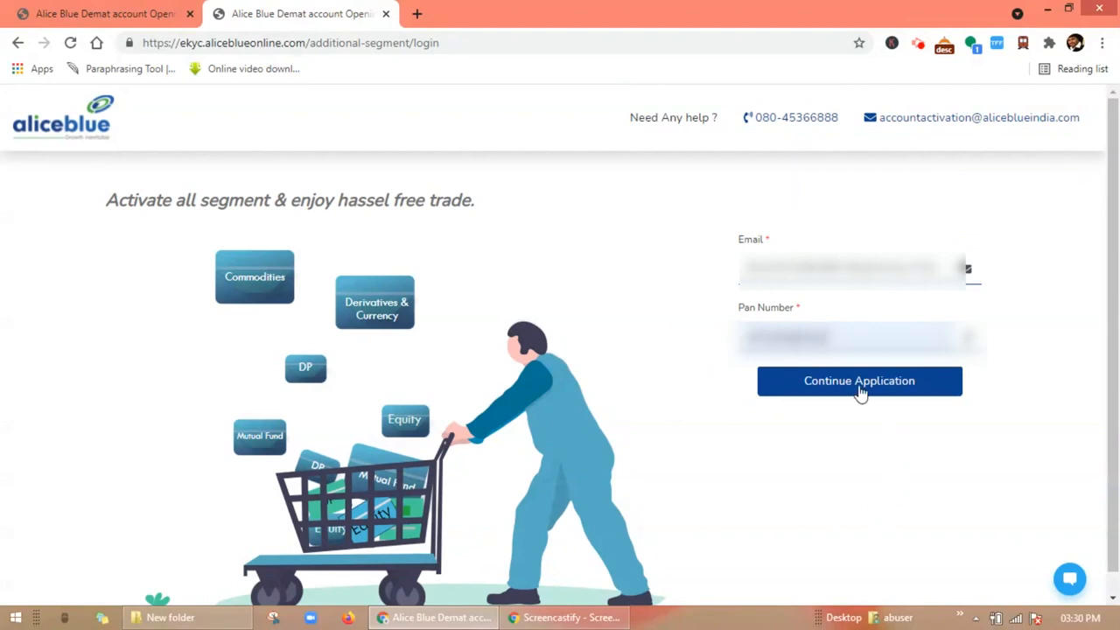
click(859, 382)
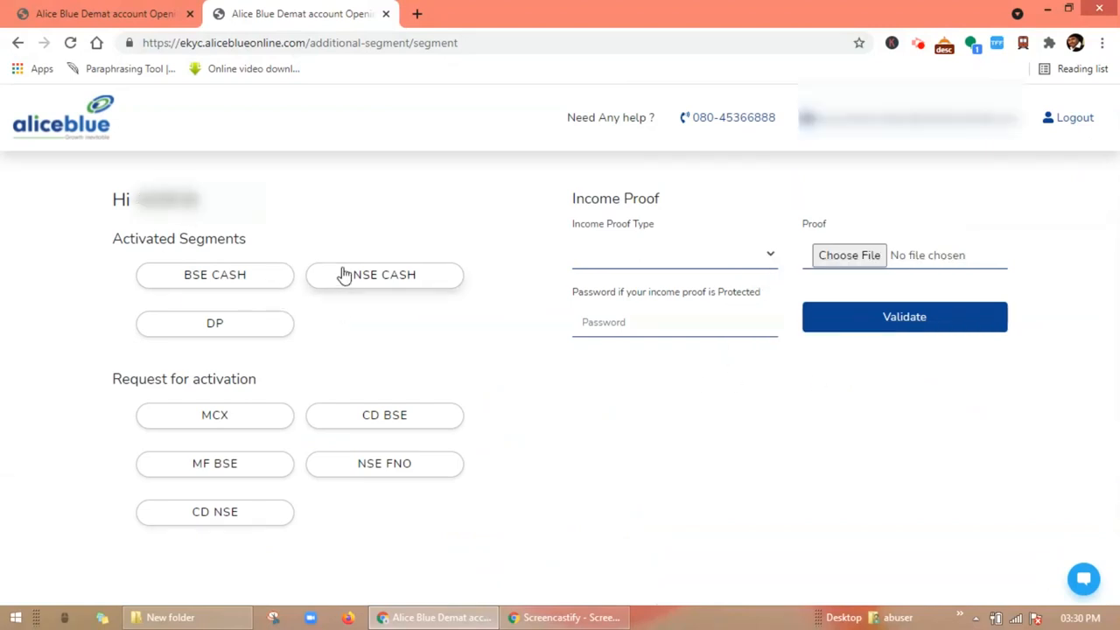
mouse_move(341, 397)
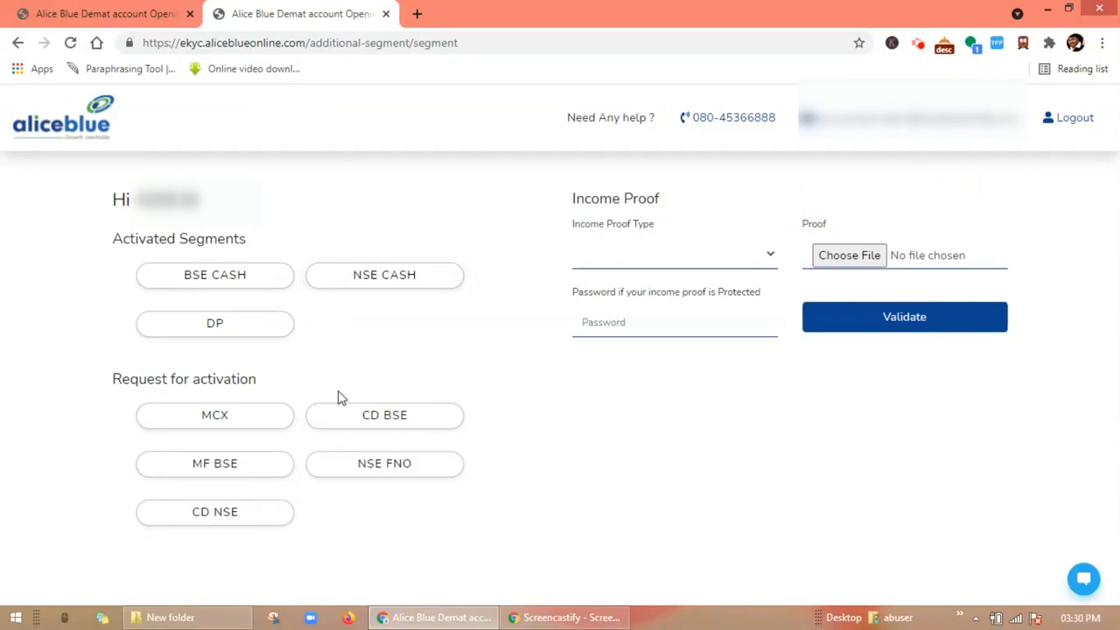
mouse_move(322, 464)
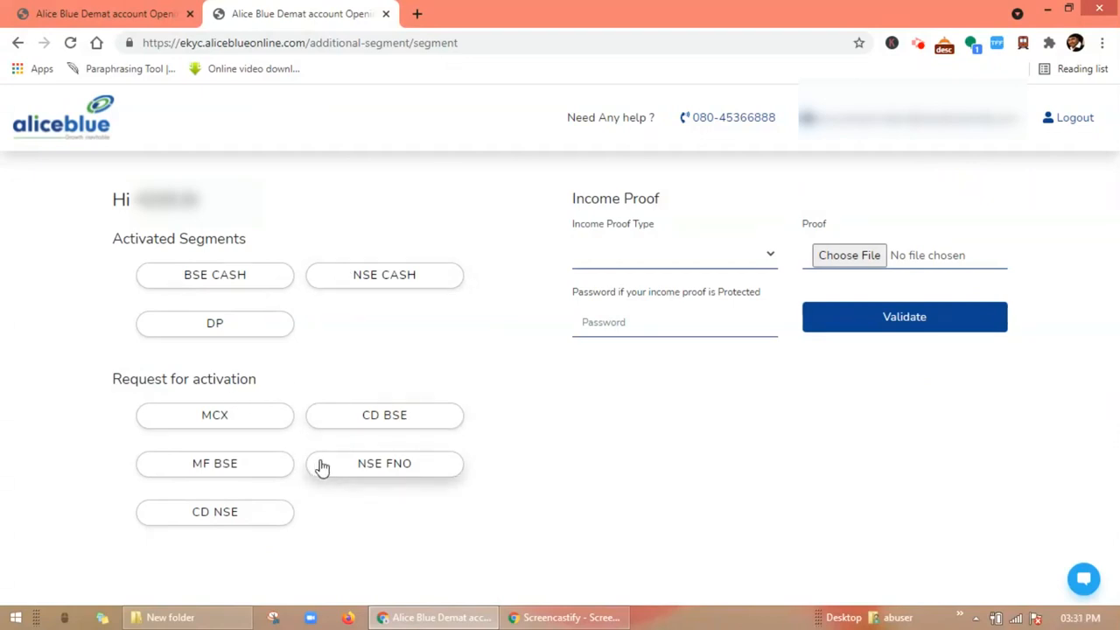
mouse_move(357, 469)
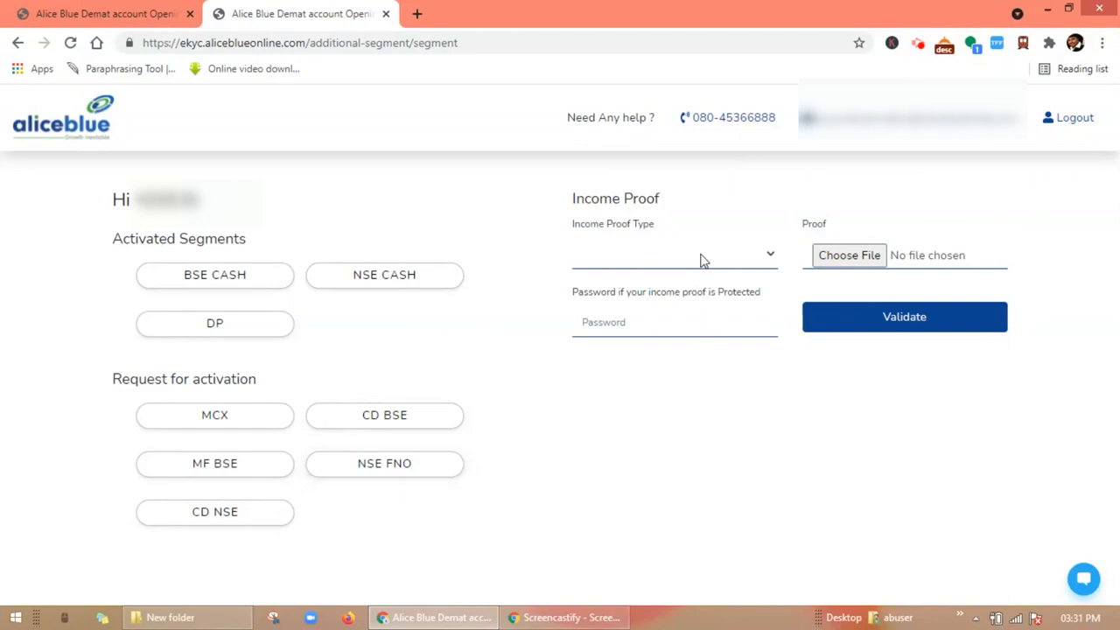
Show the Income Proof Type options: ITR, salary slips, bank statement, demat holding, net worth certificate.
click(673, 254)
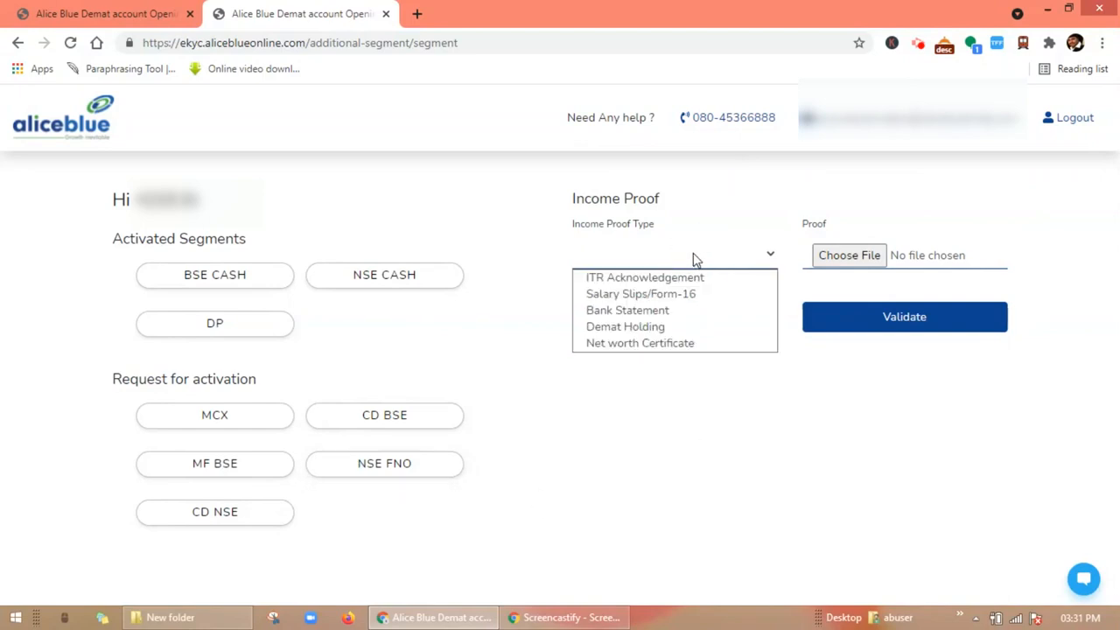